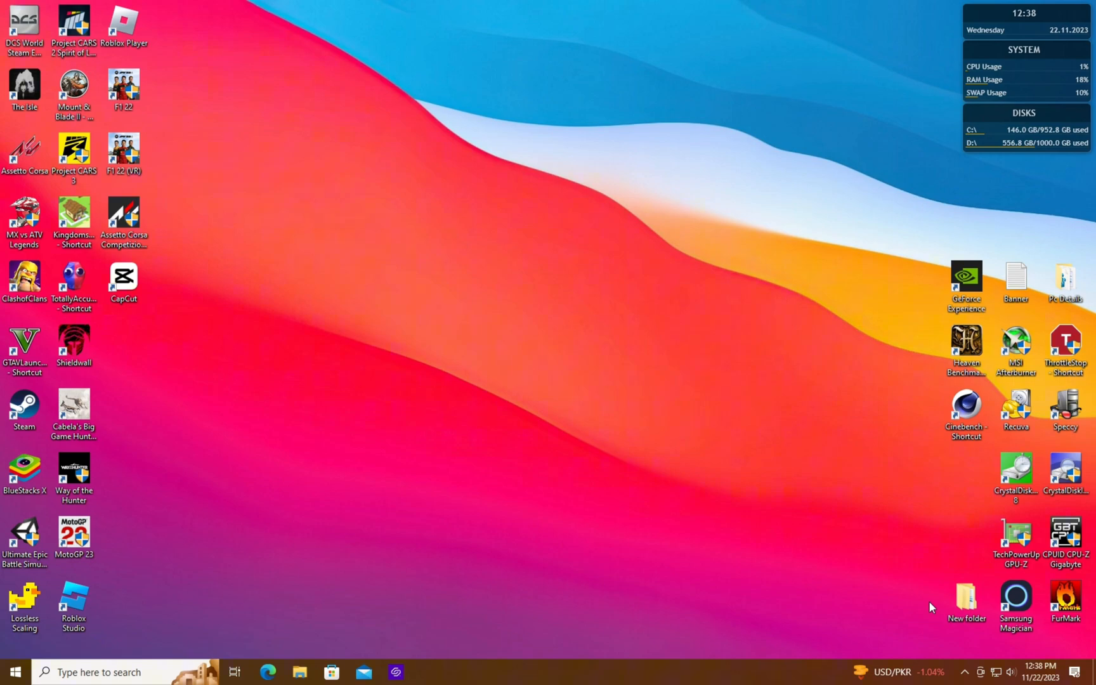
- Browse File Explorer to F:\Computer Programs\ThrottleStop_9.6
double_click(1066, 345)
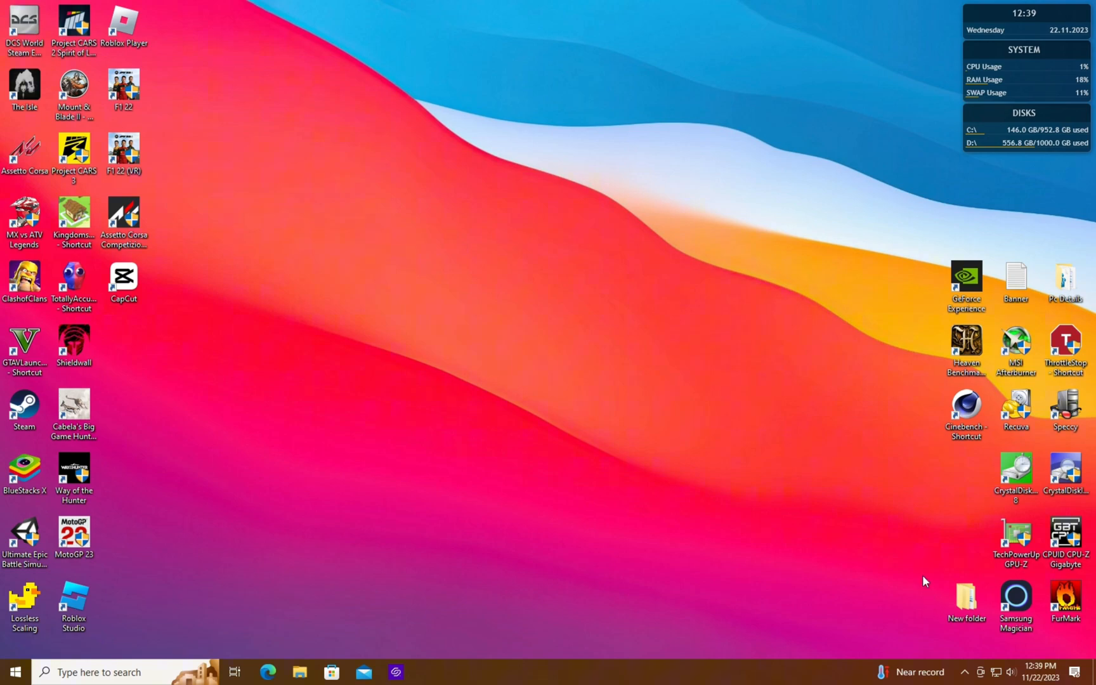
mouse_move(1070, 389)
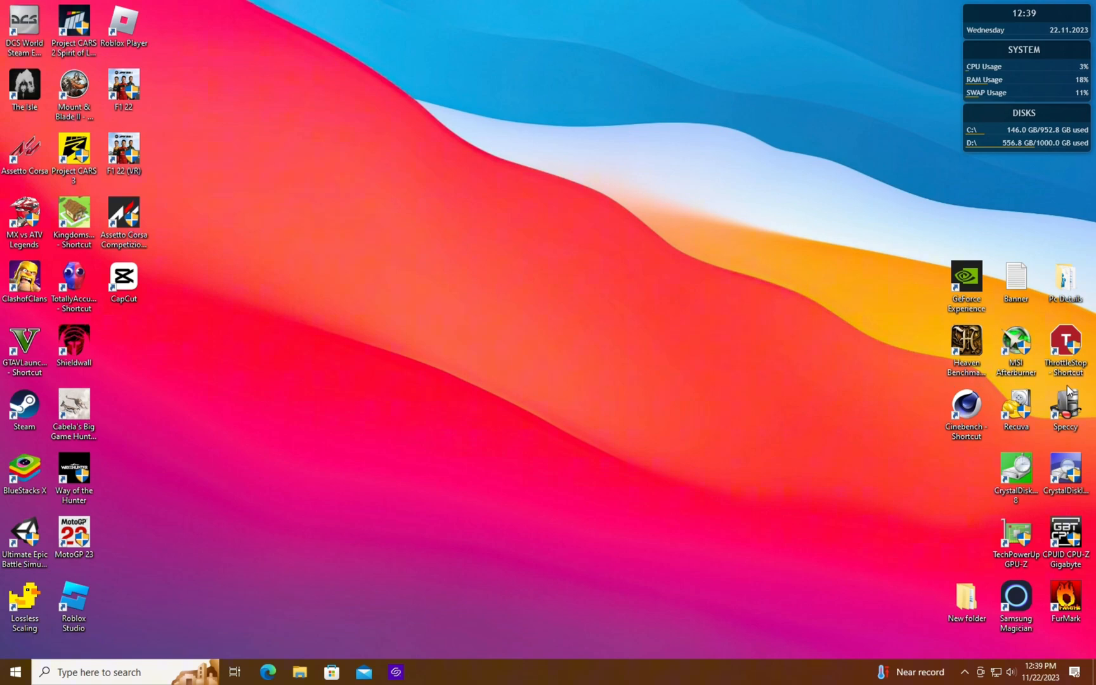
click(1066, 346)
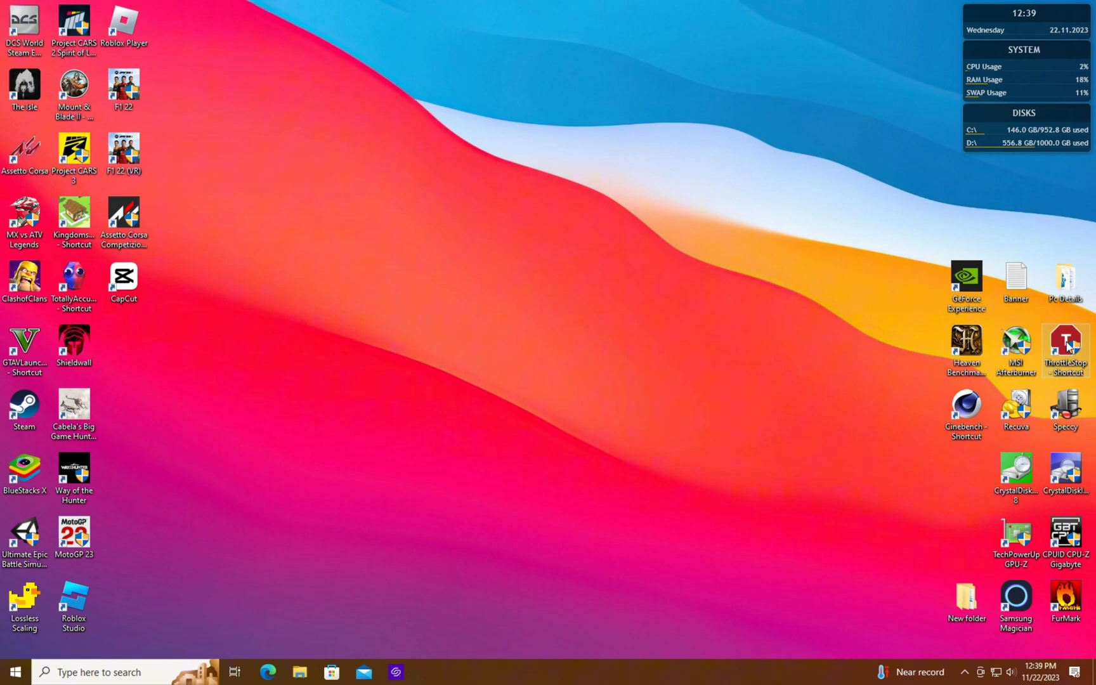
mouse_move(966, 346)
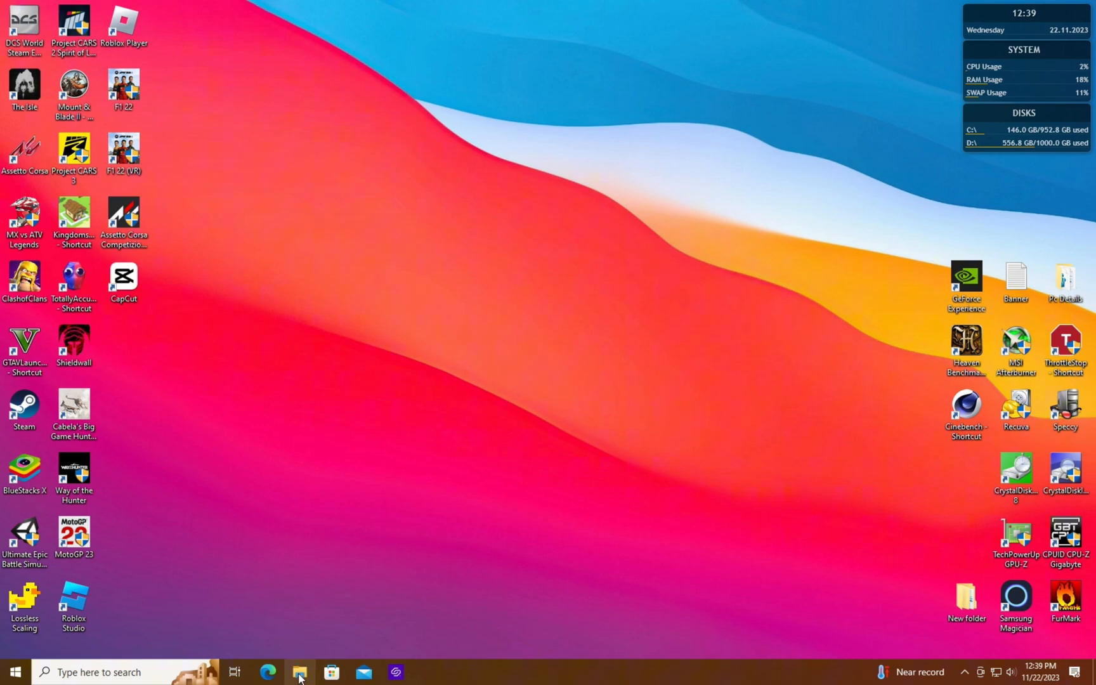
click(299, 672)
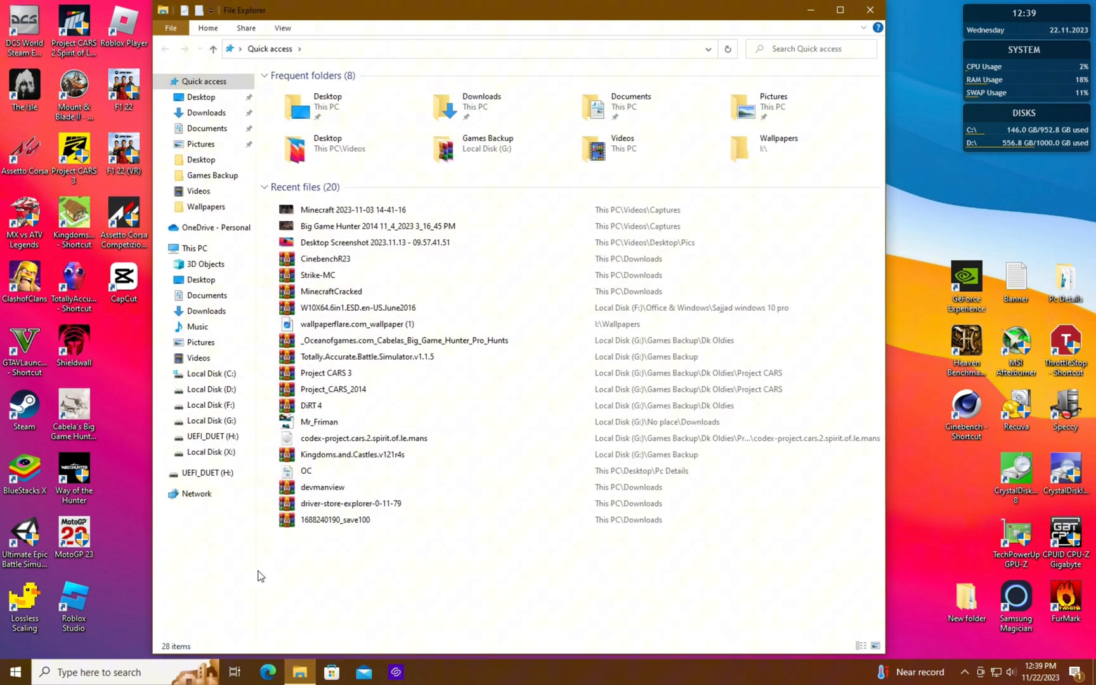
click(211, 405)
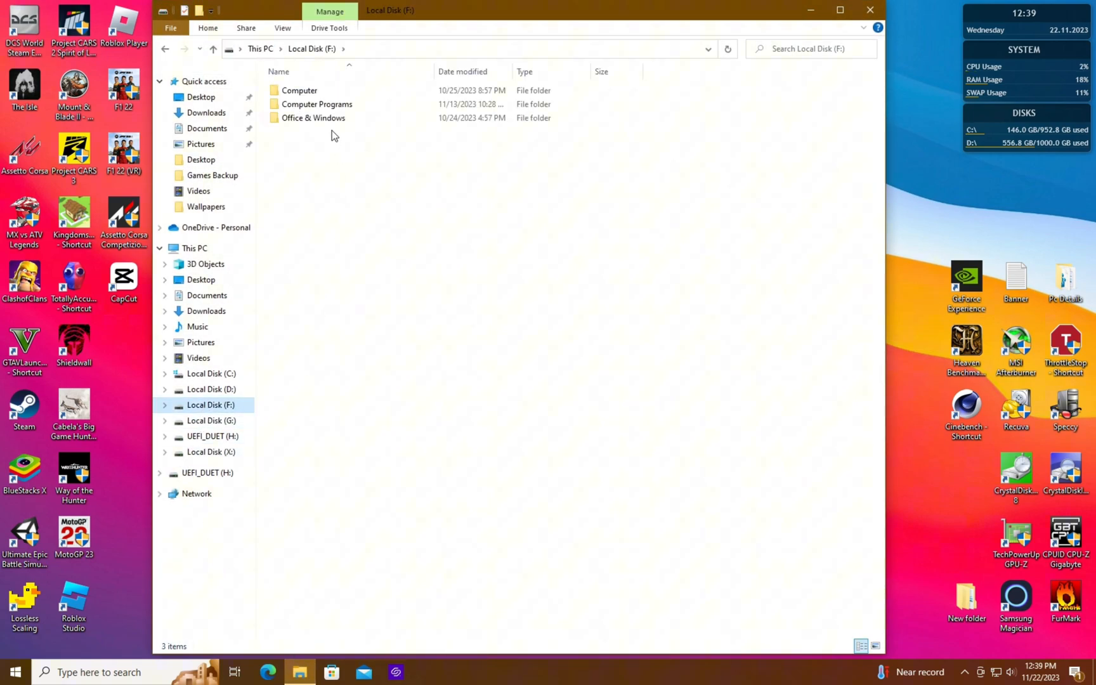
double_click(317, 104)
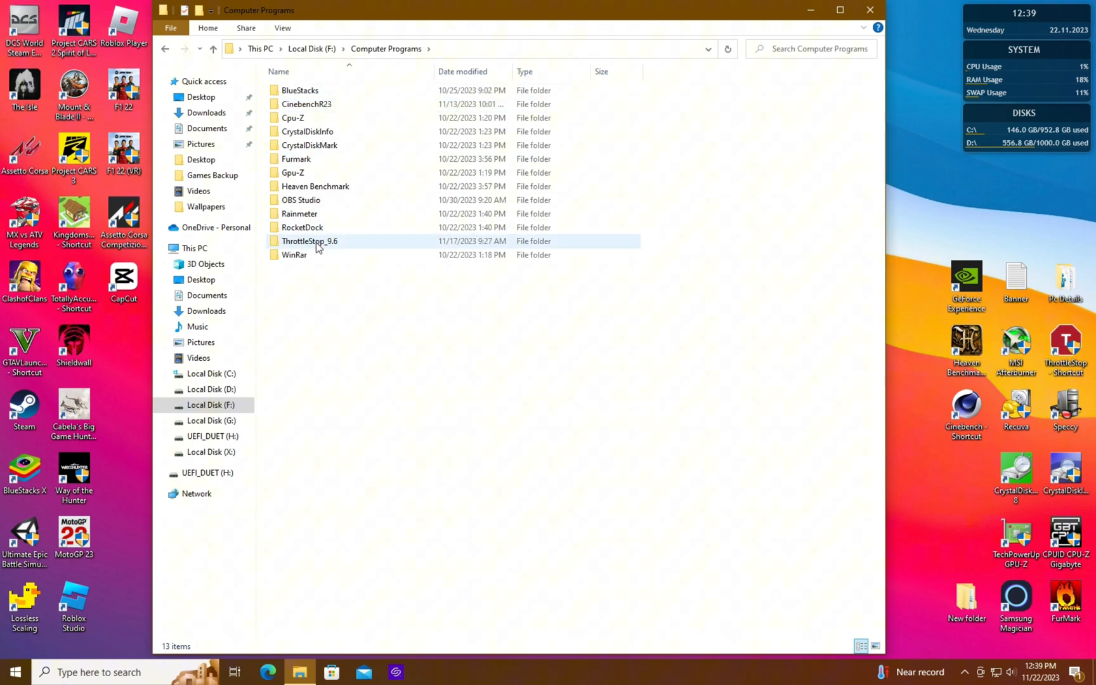
double_click(310, 241)
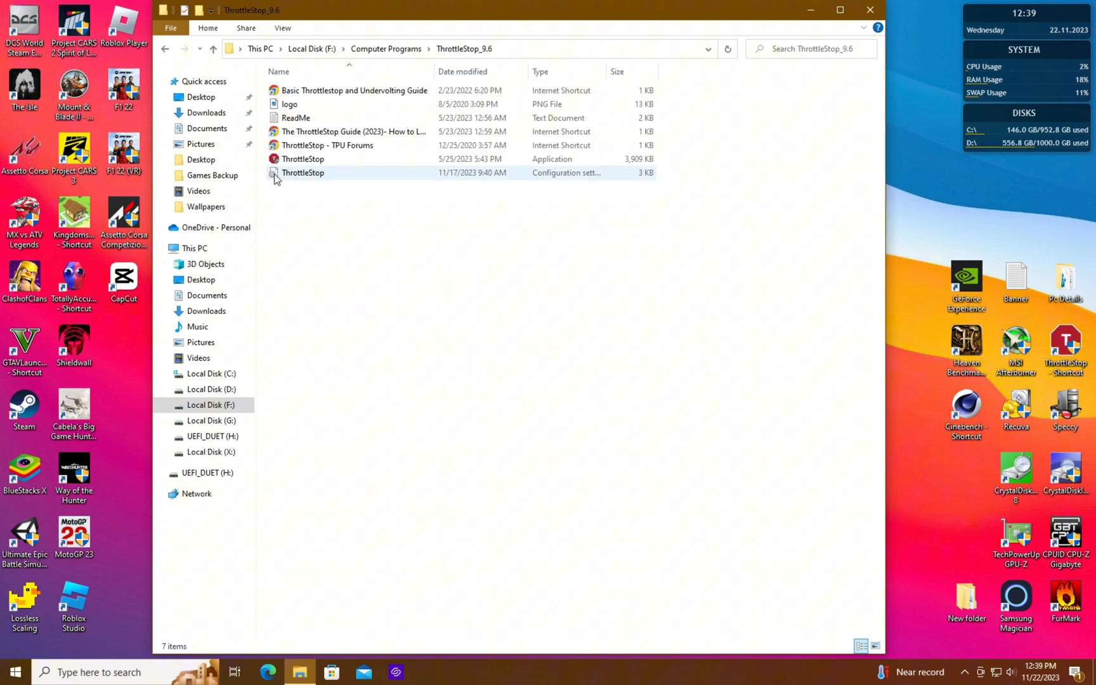
mouse_move(304, 173)
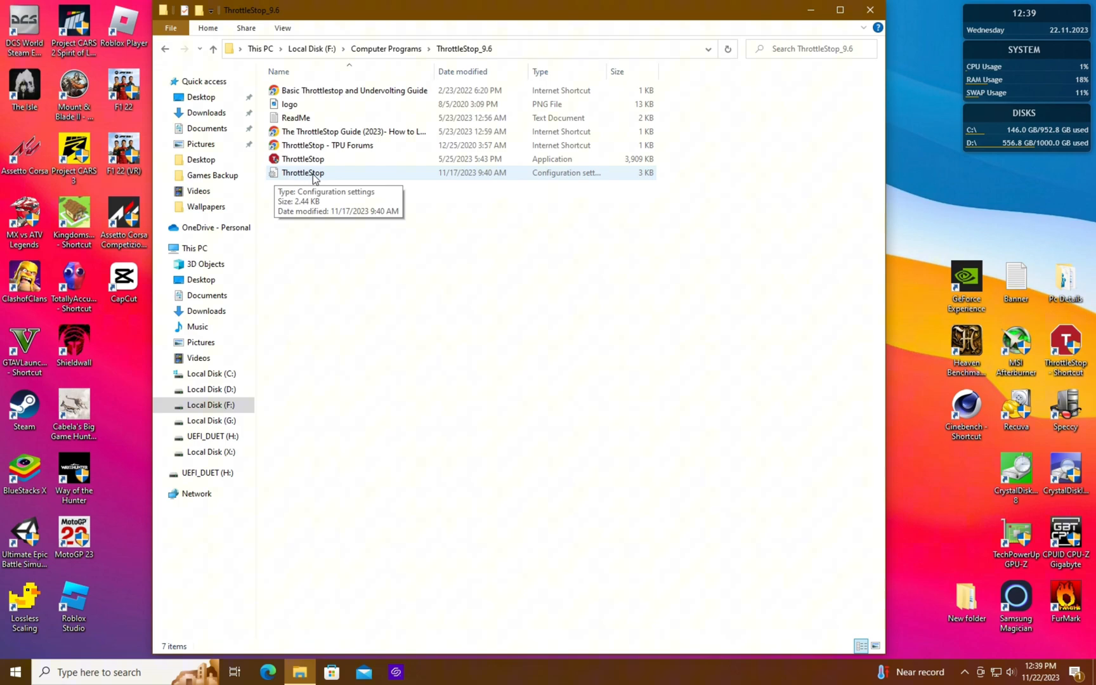
- Delete the ThrottleStop configuration file, close Explorer and relaunch ThrottleStop from its shortcut
right_click(303, 172)
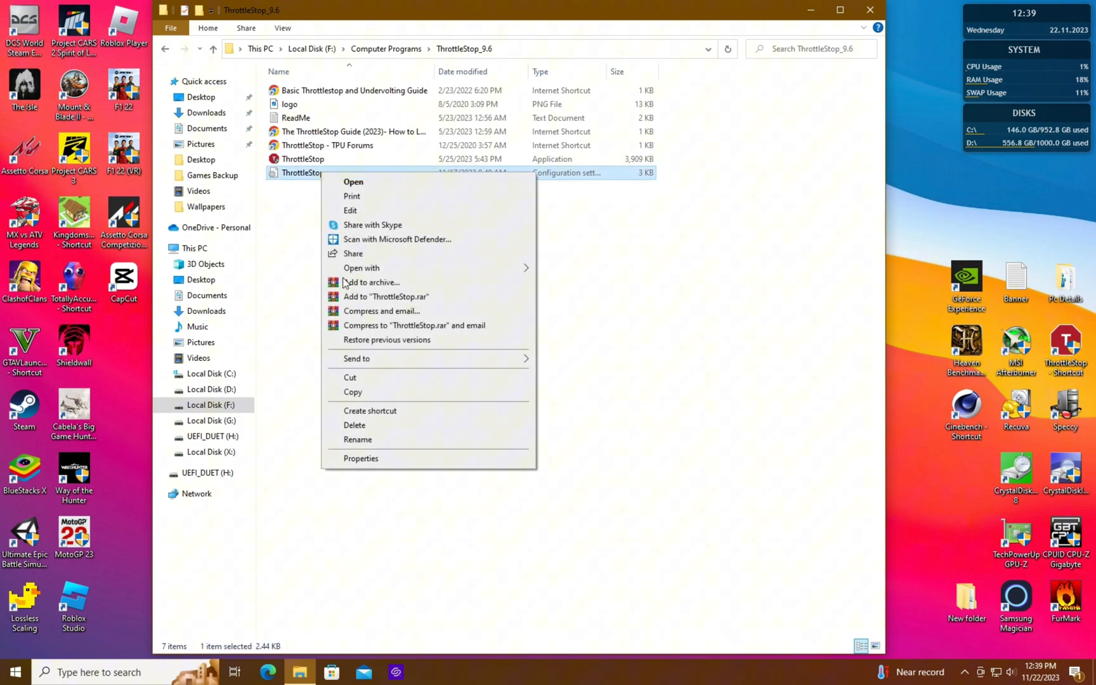
click(354, 425)
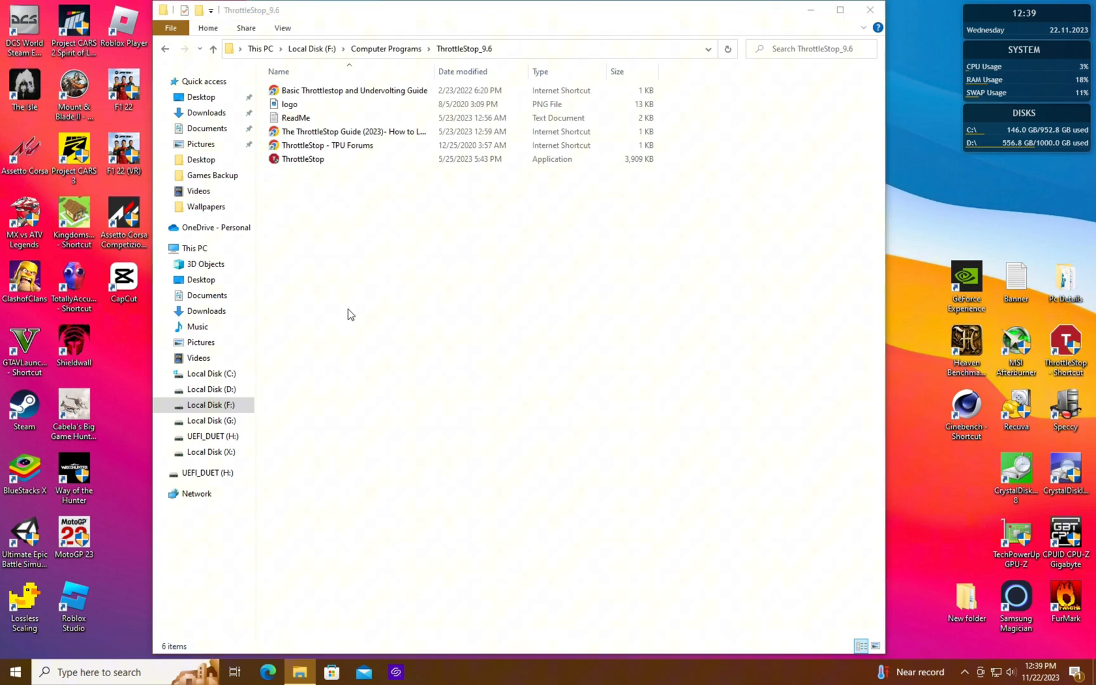
click(839, 10)
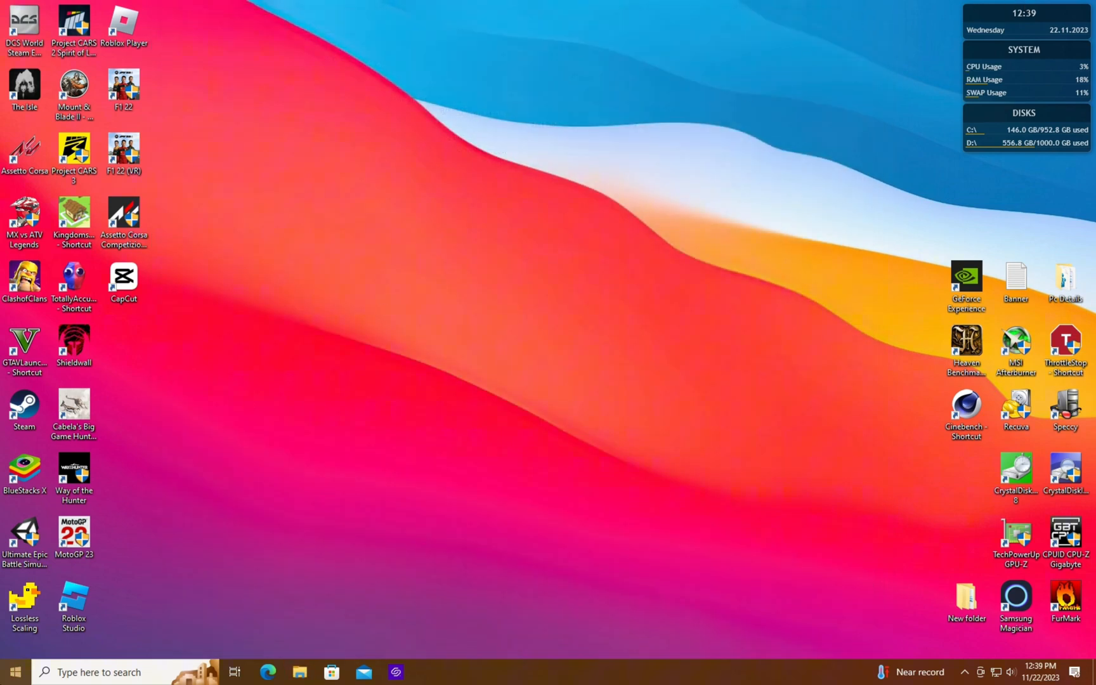
click(15, 673)
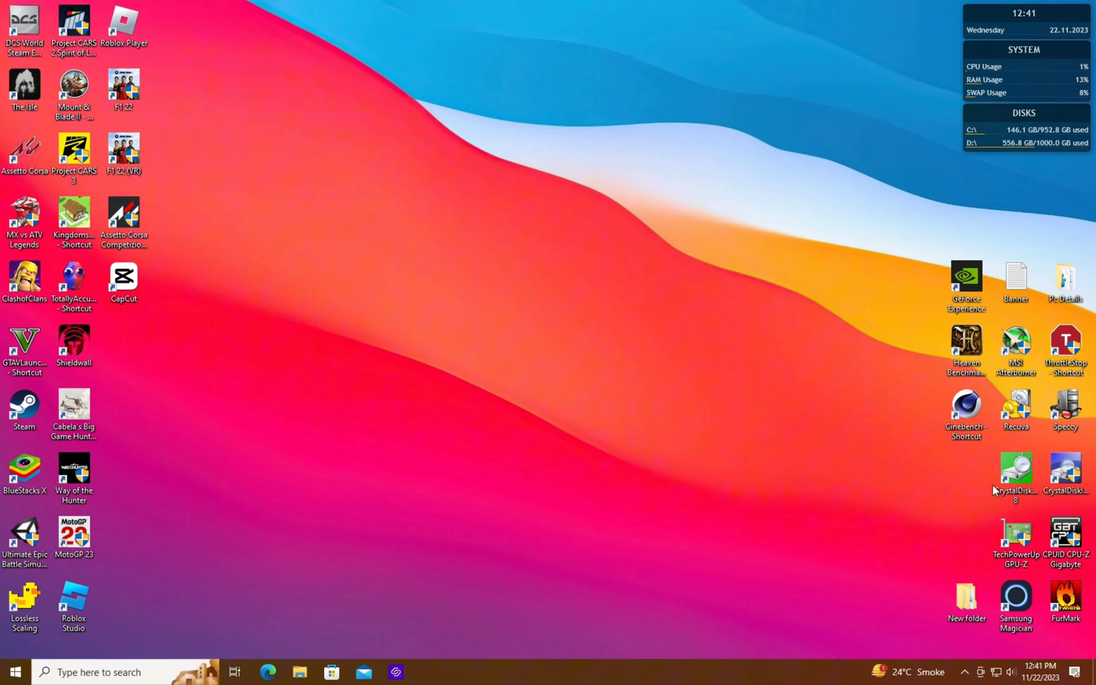
double_click(1066, 338)
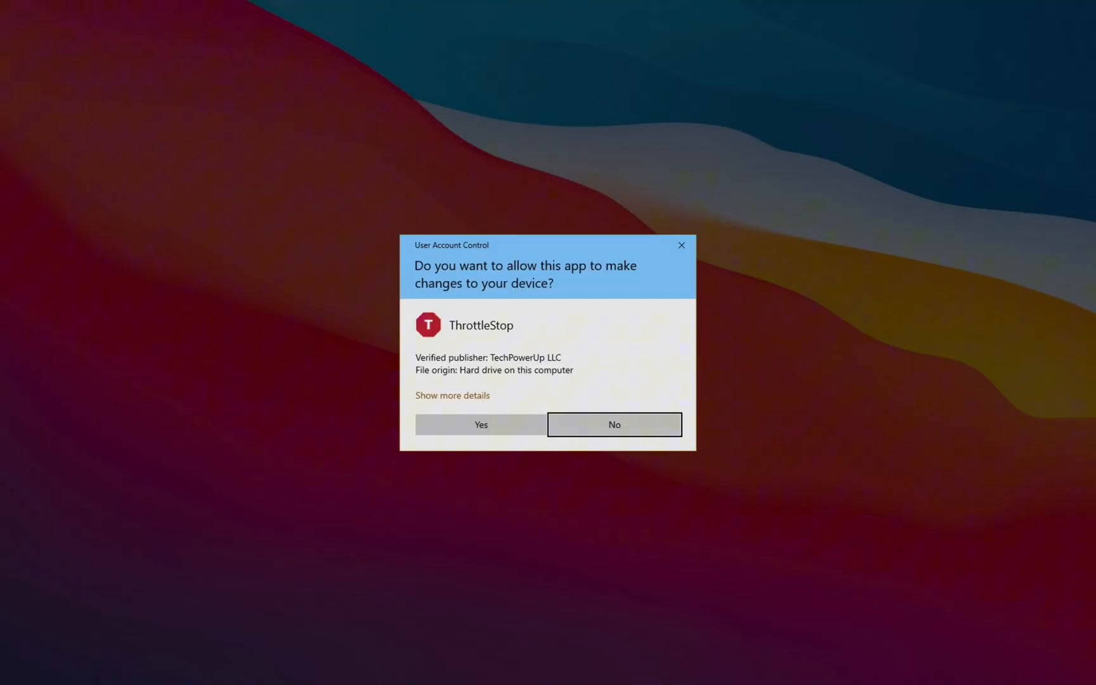
- Allow ThrottleStop through the UAC prompt and accept its use-at-your-own-risk warning
click(480, 424)
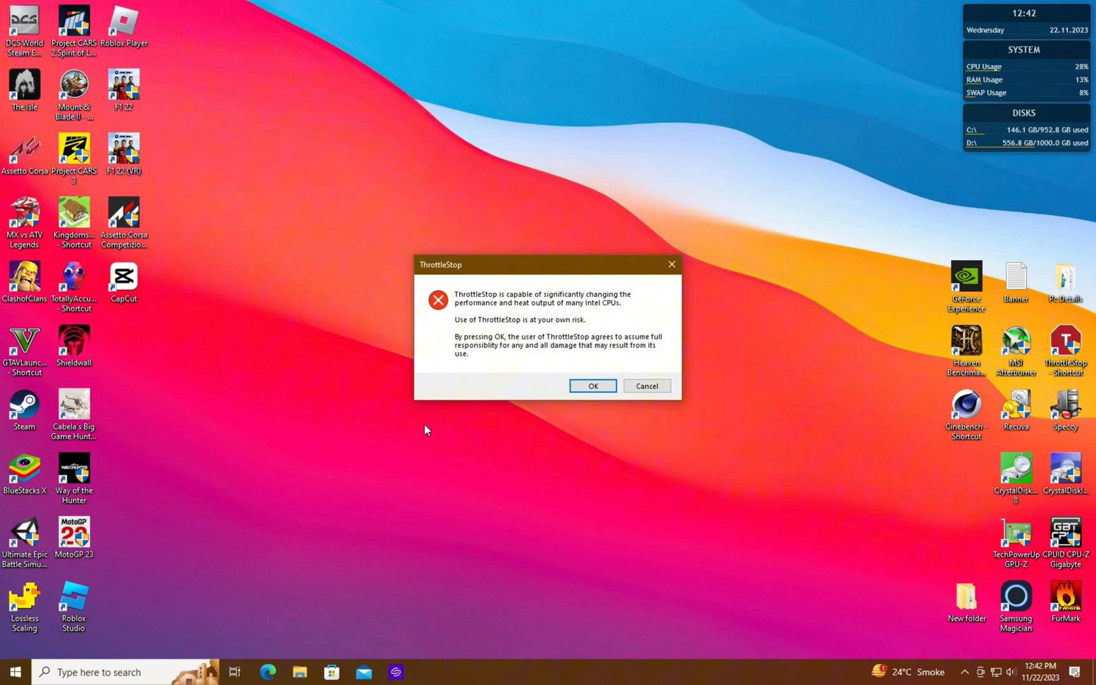
mouse_move(424, 426)
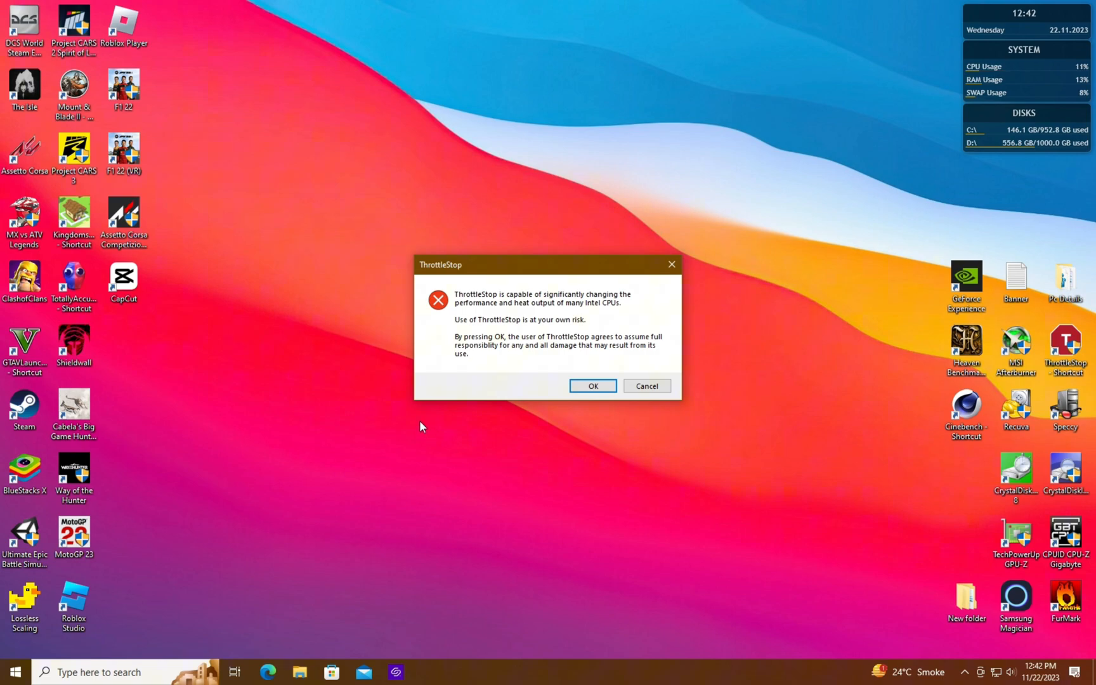
mouse_move(521, 397)
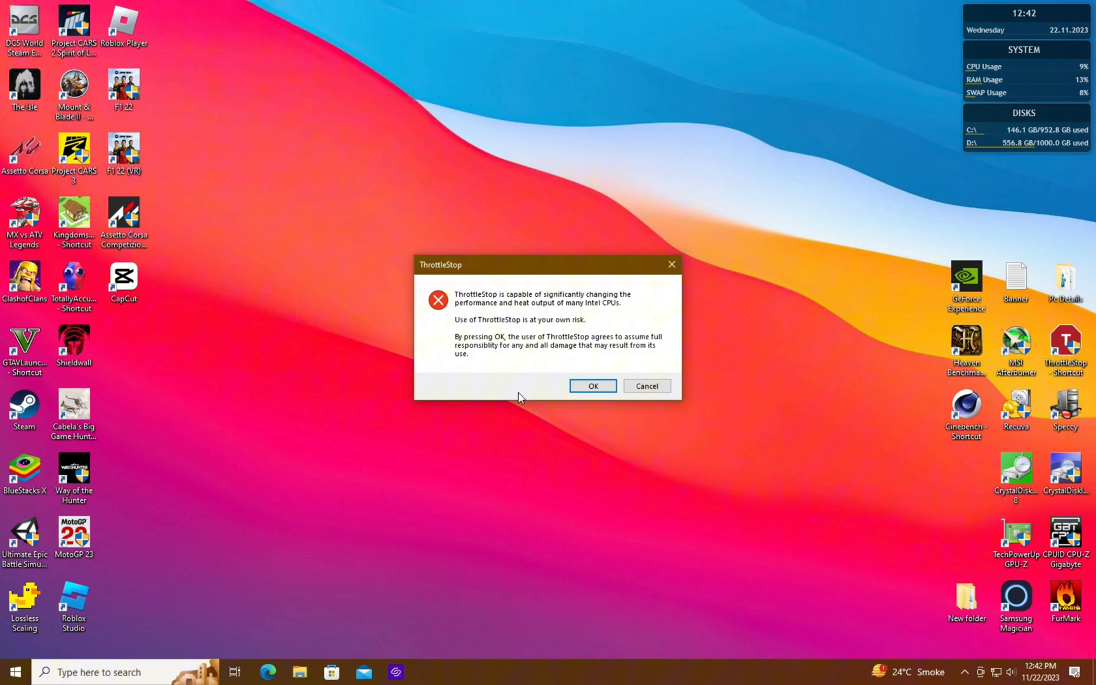
click(593, 386)
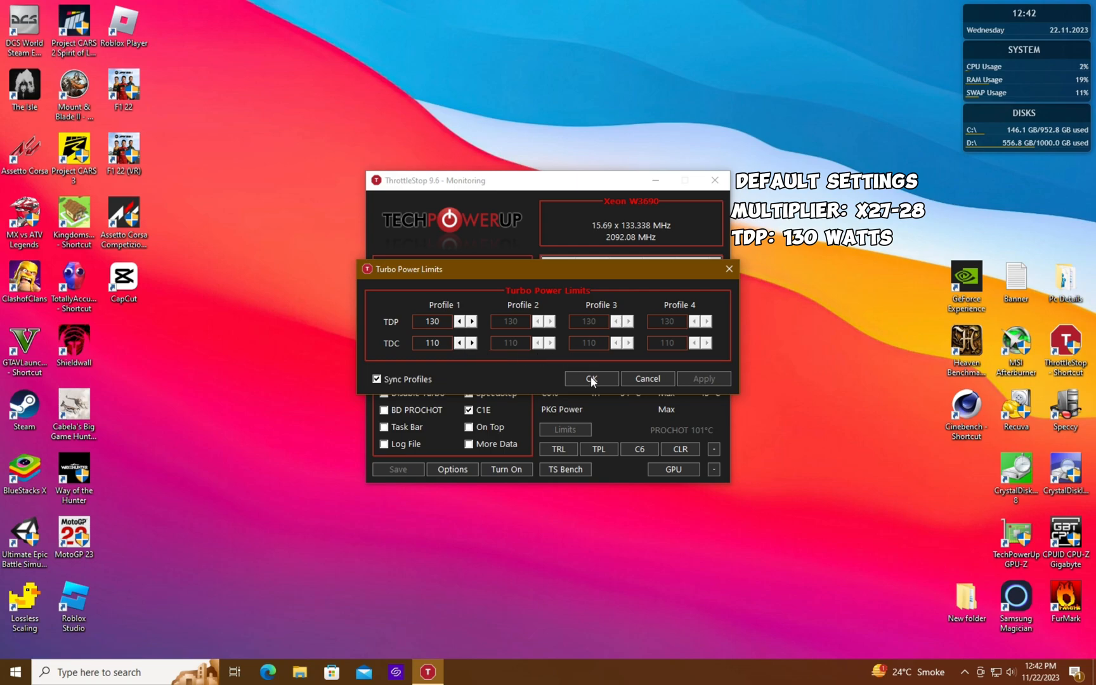
- Review default turbo power limits (130/110) and turbo ratios (28/27), then quit ThrottleStop
click(591, 378)
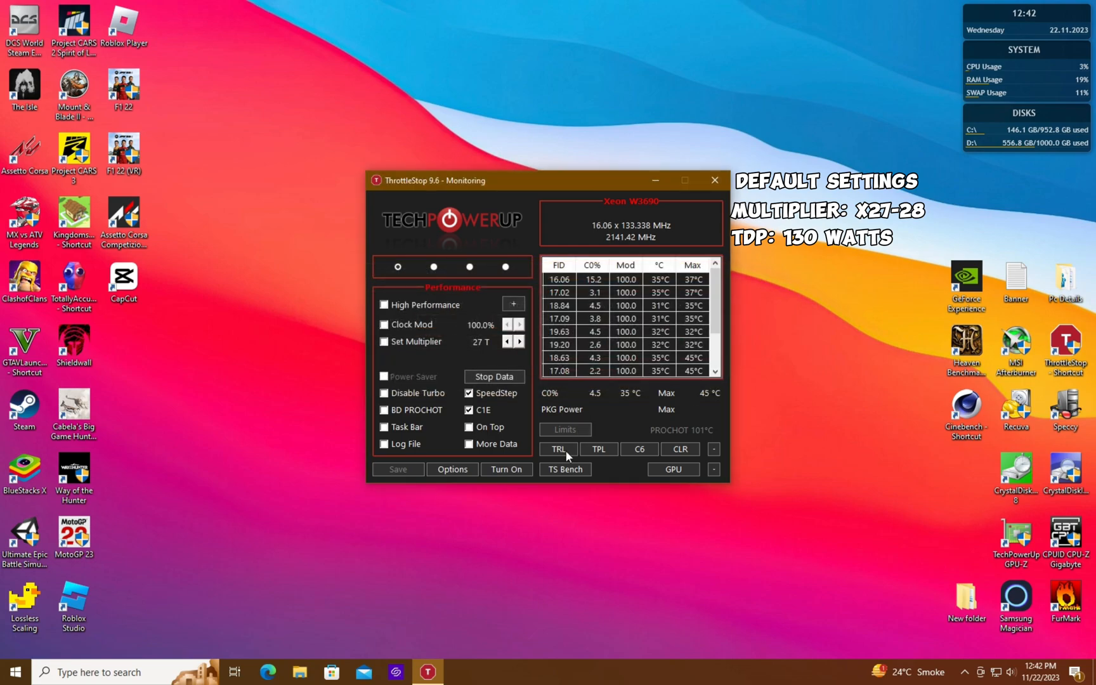
click(558, 449)
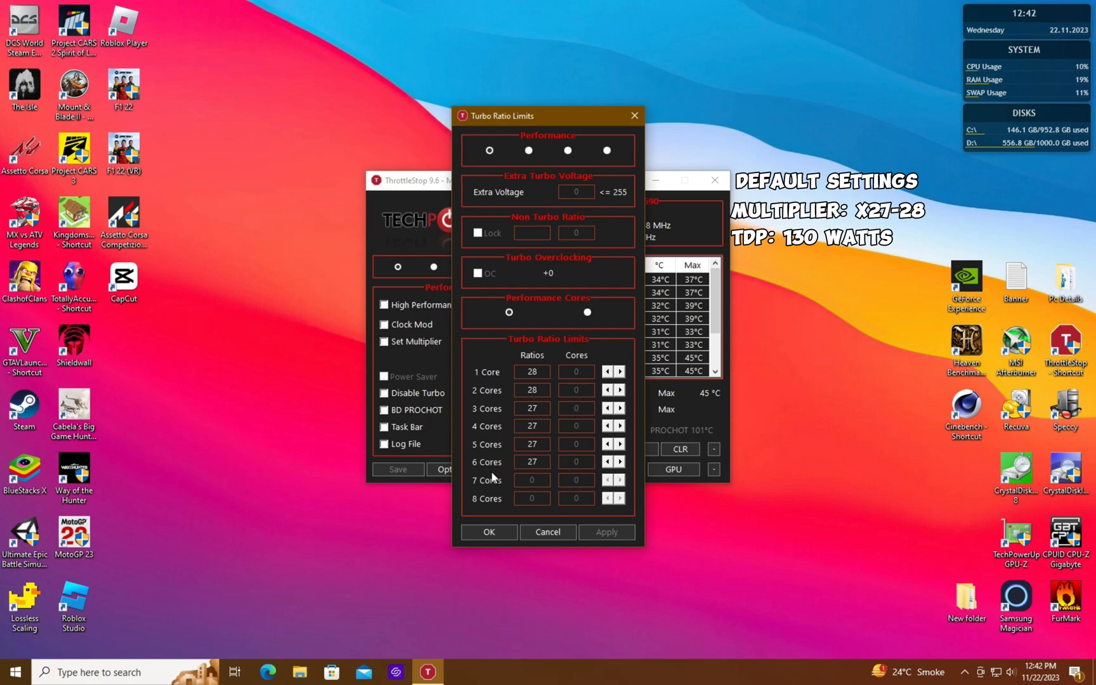
click(489, 531)
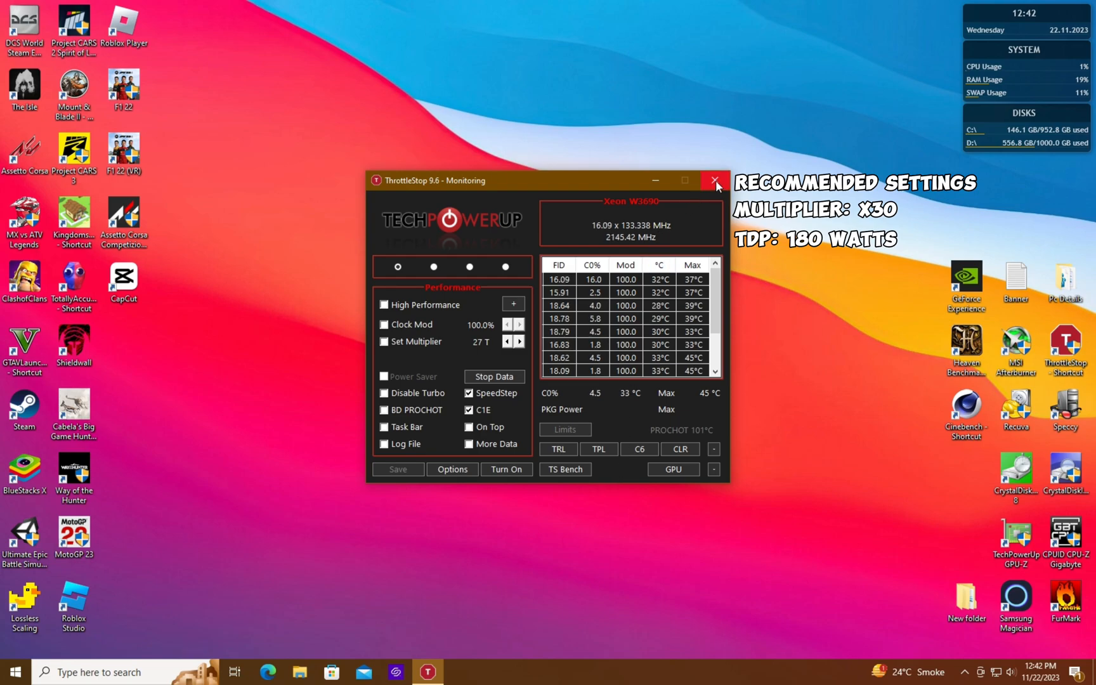
click(715, 180)
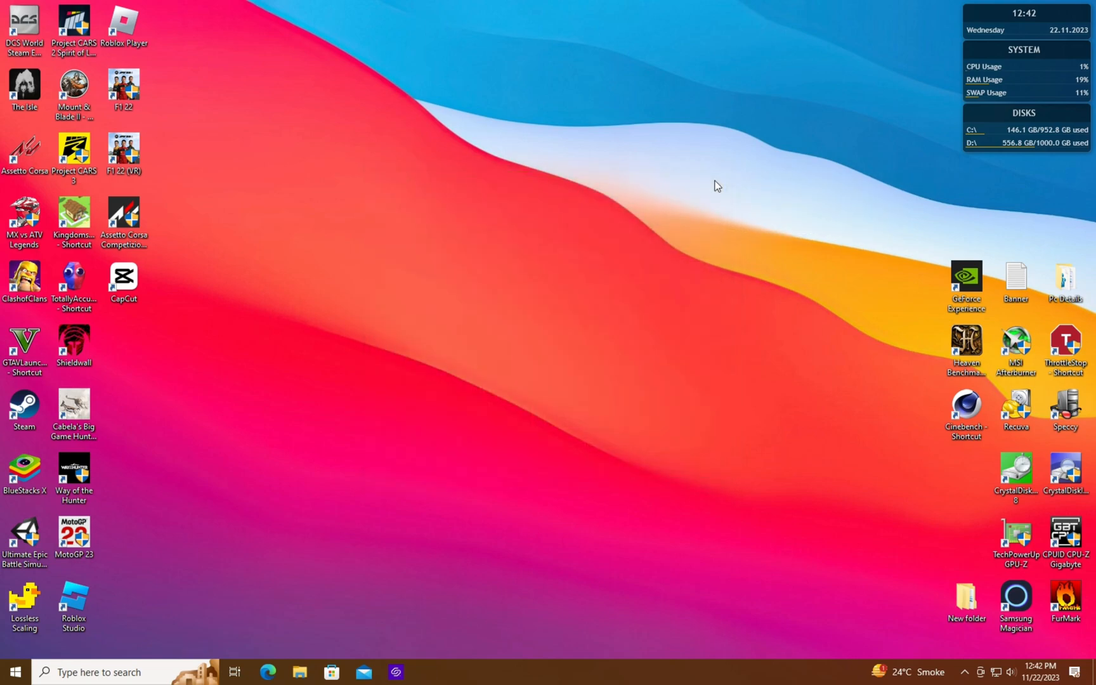